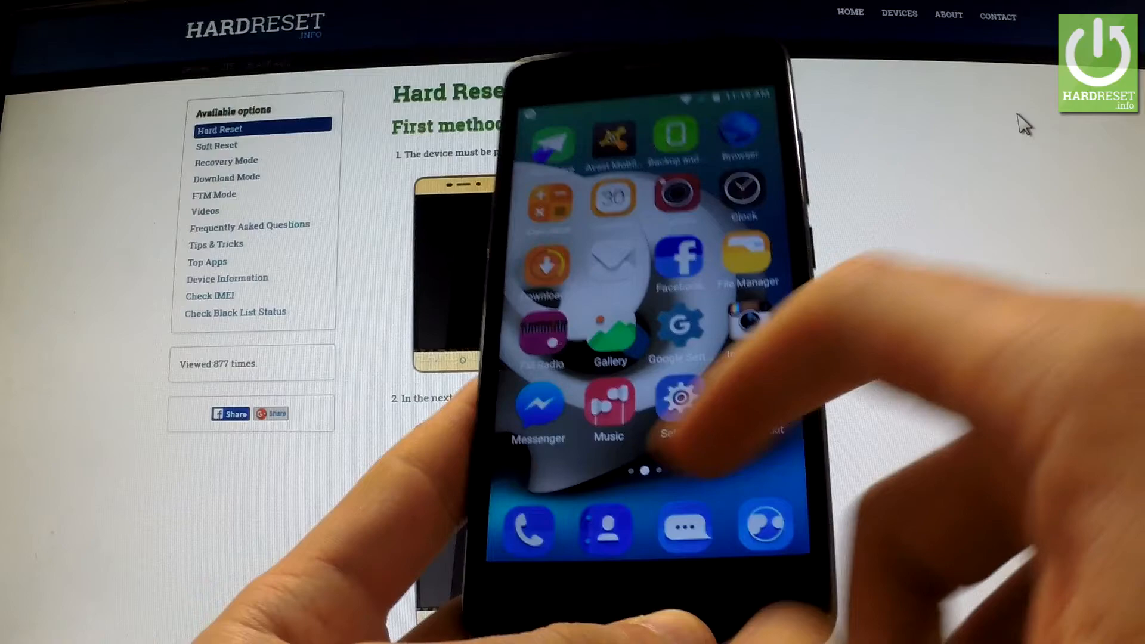
# - Launch Settings and open About phone to view the model and Android 5.1 version
pyautogui.click(679, 398)
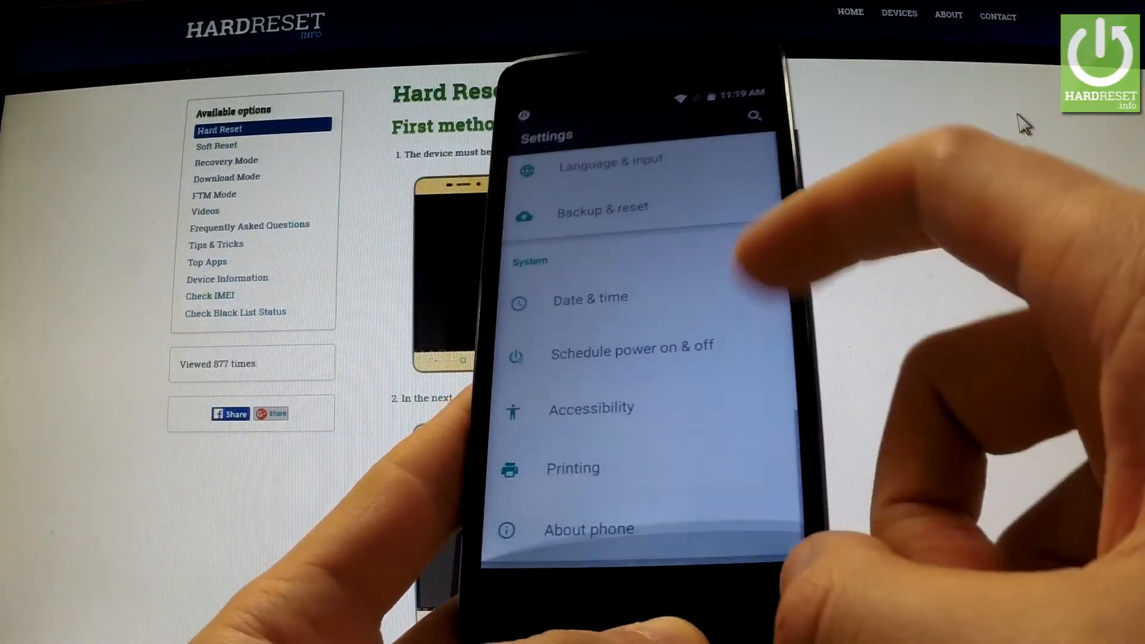
pyautogui.click(588, 529)
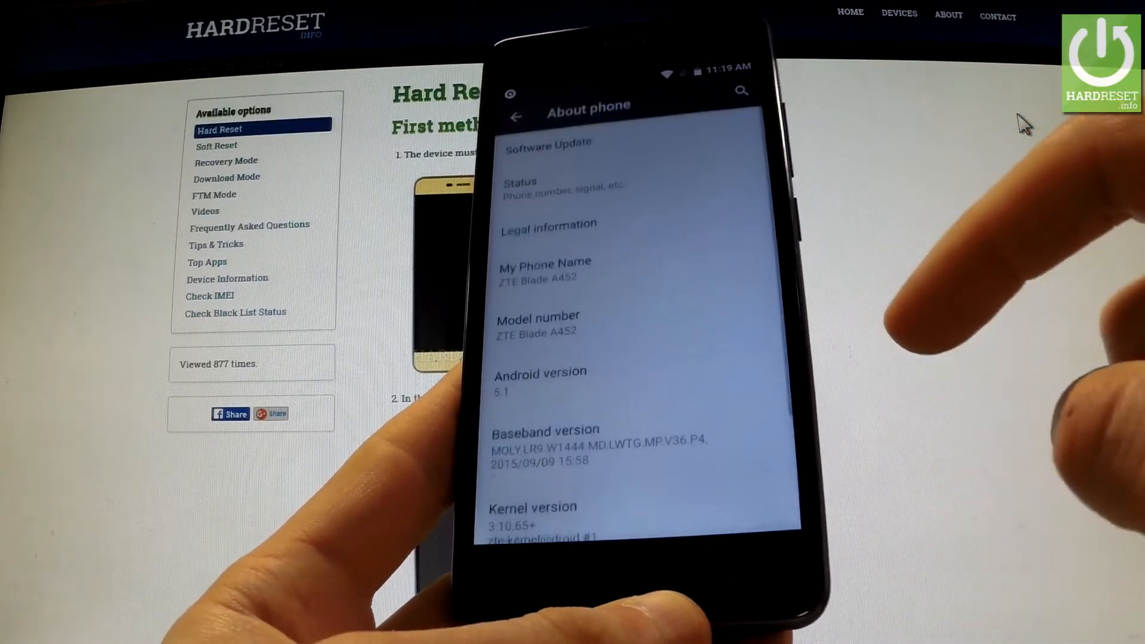
# - Unlock developer mode via Build number, then enter the Developer options page
pyautogui.scroll(-3)
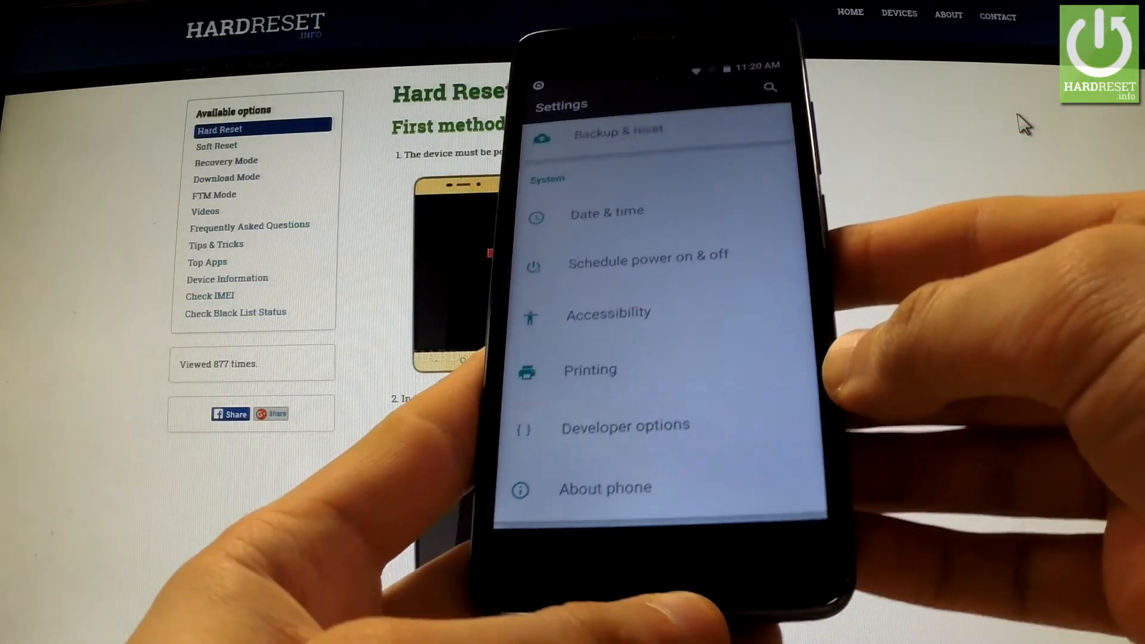
pyautogui.click(625, 426)
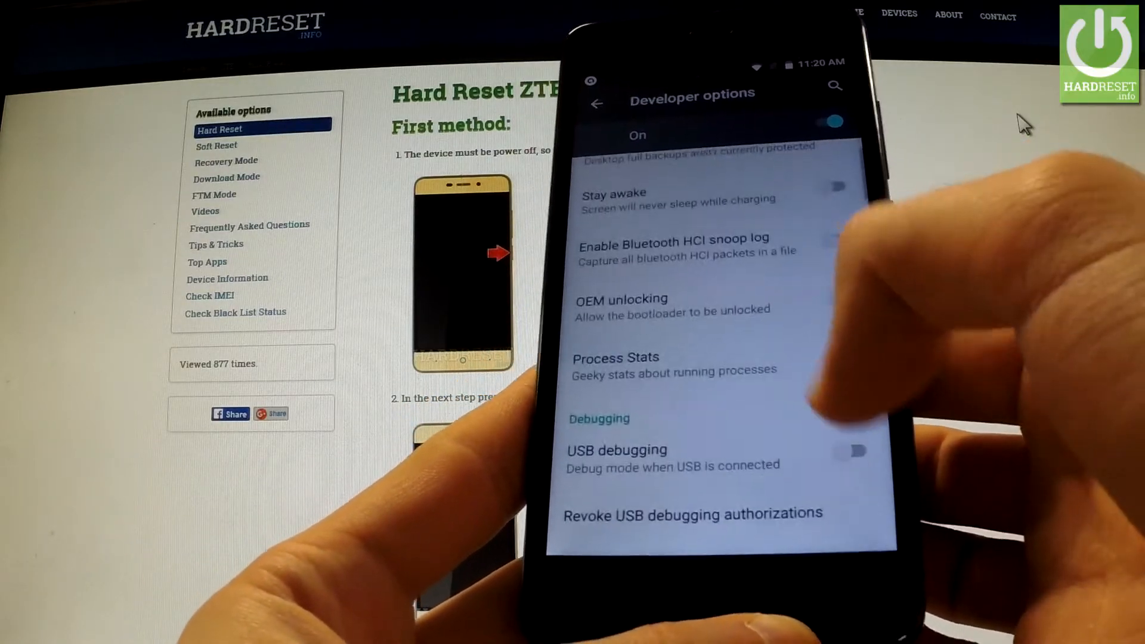
# - Toggle on USB debugging in the Debugging section and accept the Allow USB debugging prompt
pyautogui.scroll(-3)
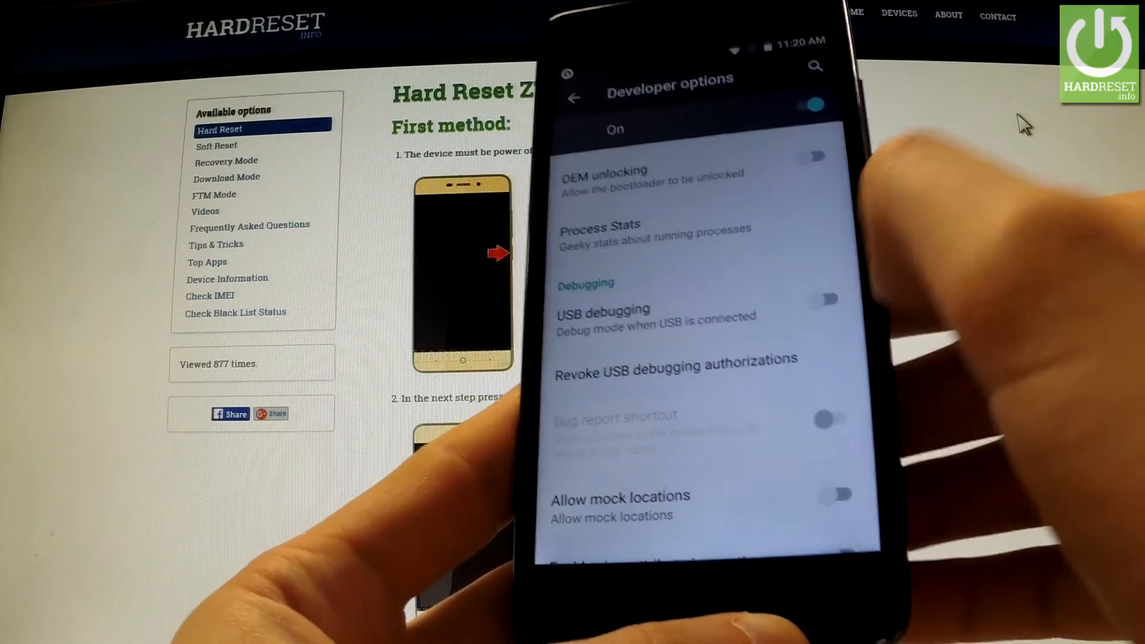
pyautogui.click(824, 299)
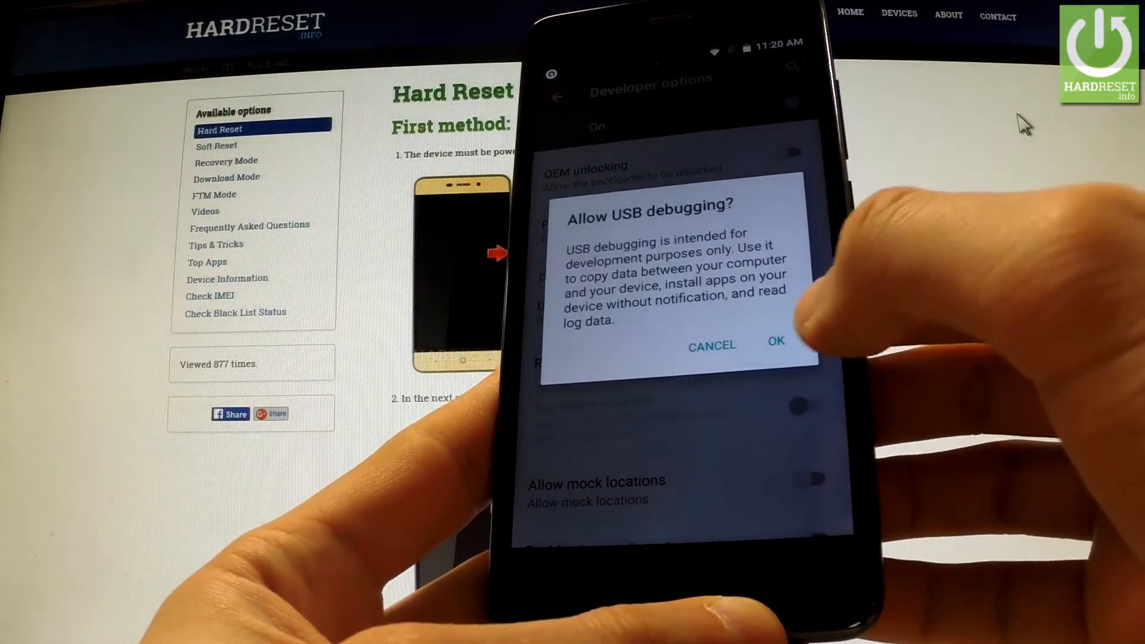
pyautogui.click(776, 343)
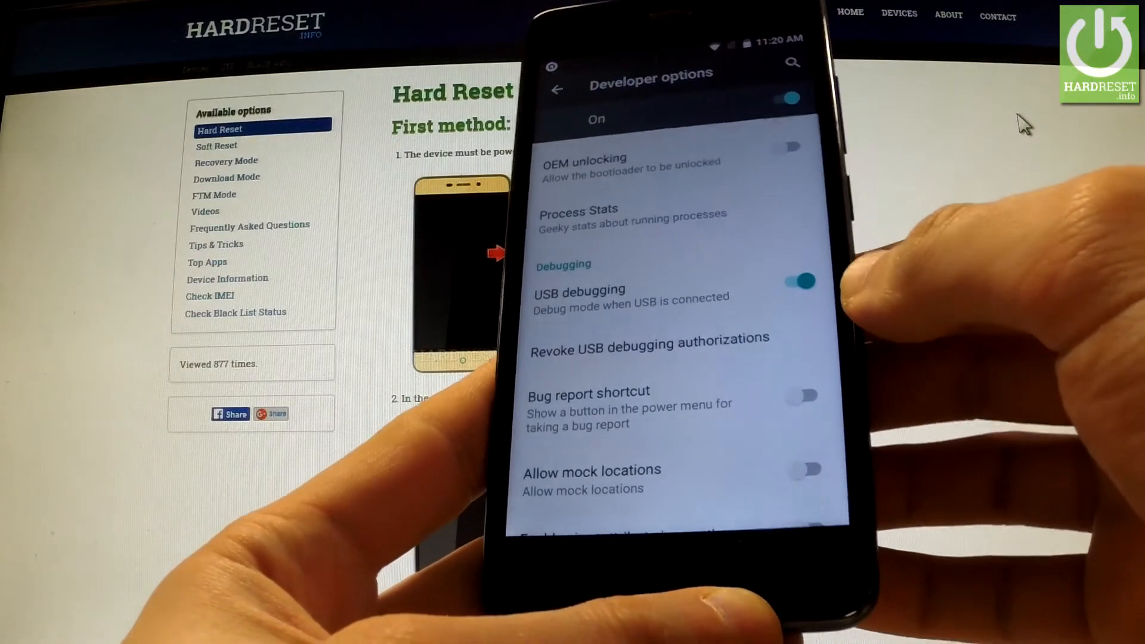